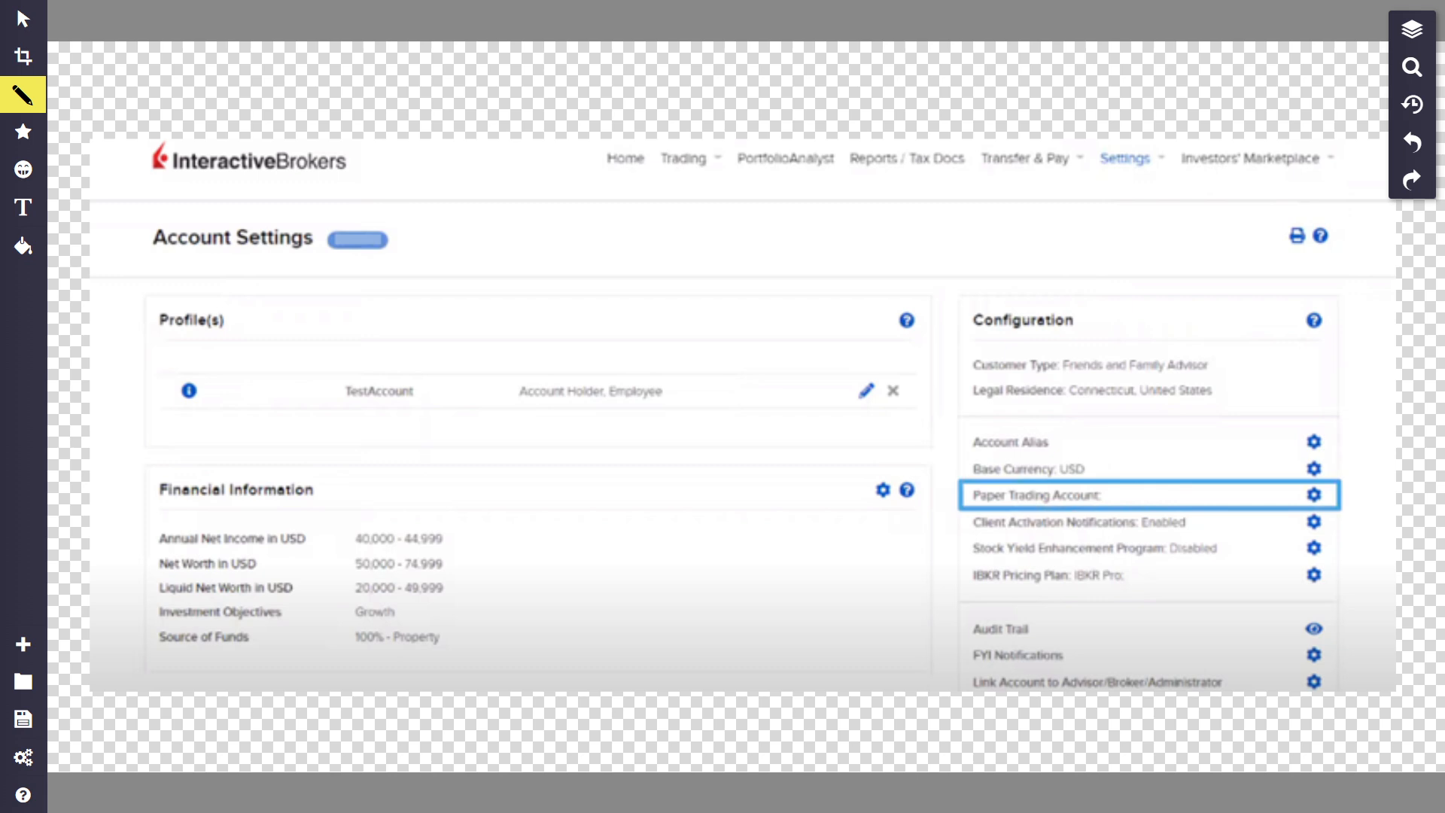
mouse_move(920, 149)
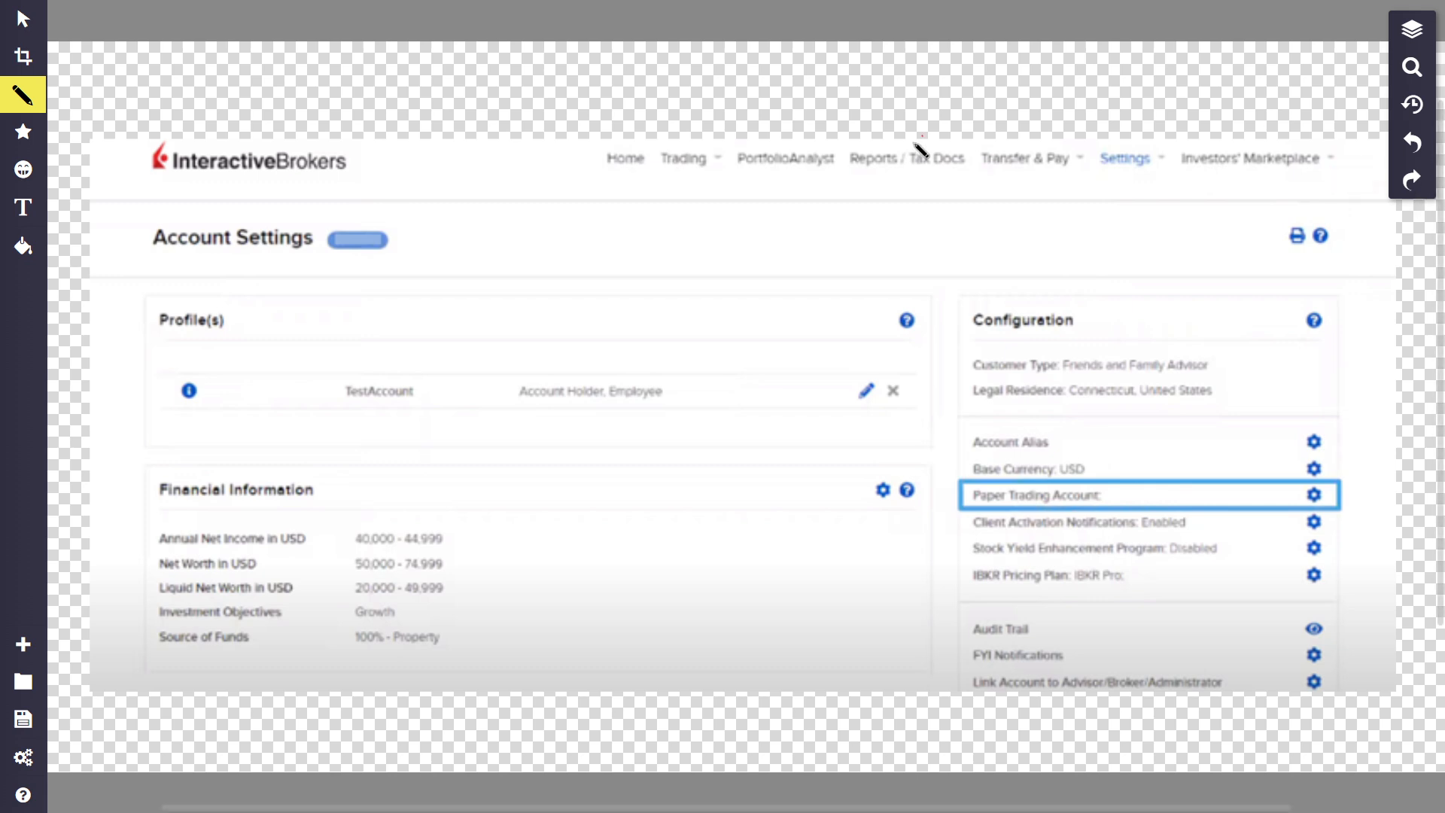
mouse_move(256, 159)
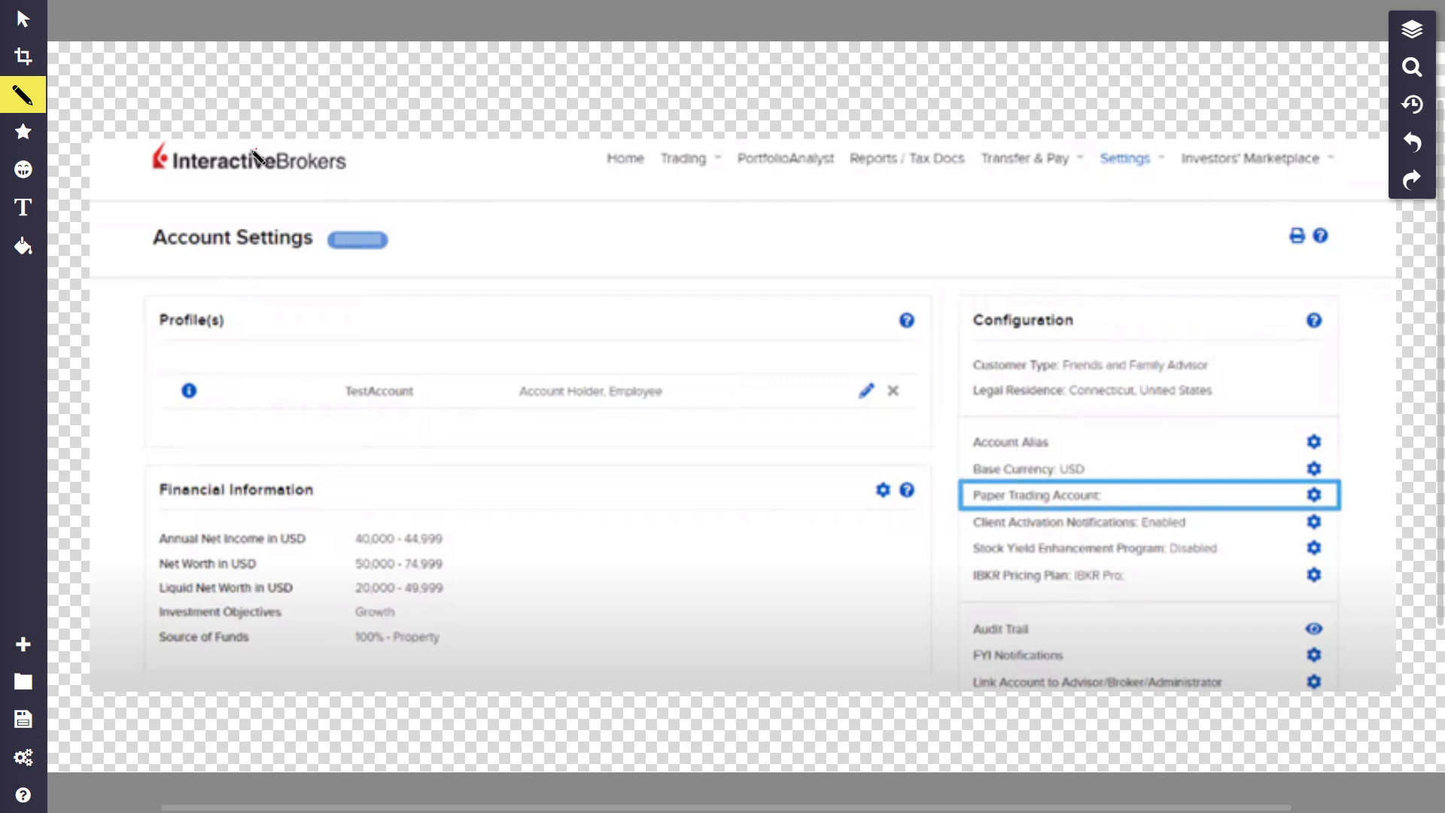
mouse_move(230, 175)
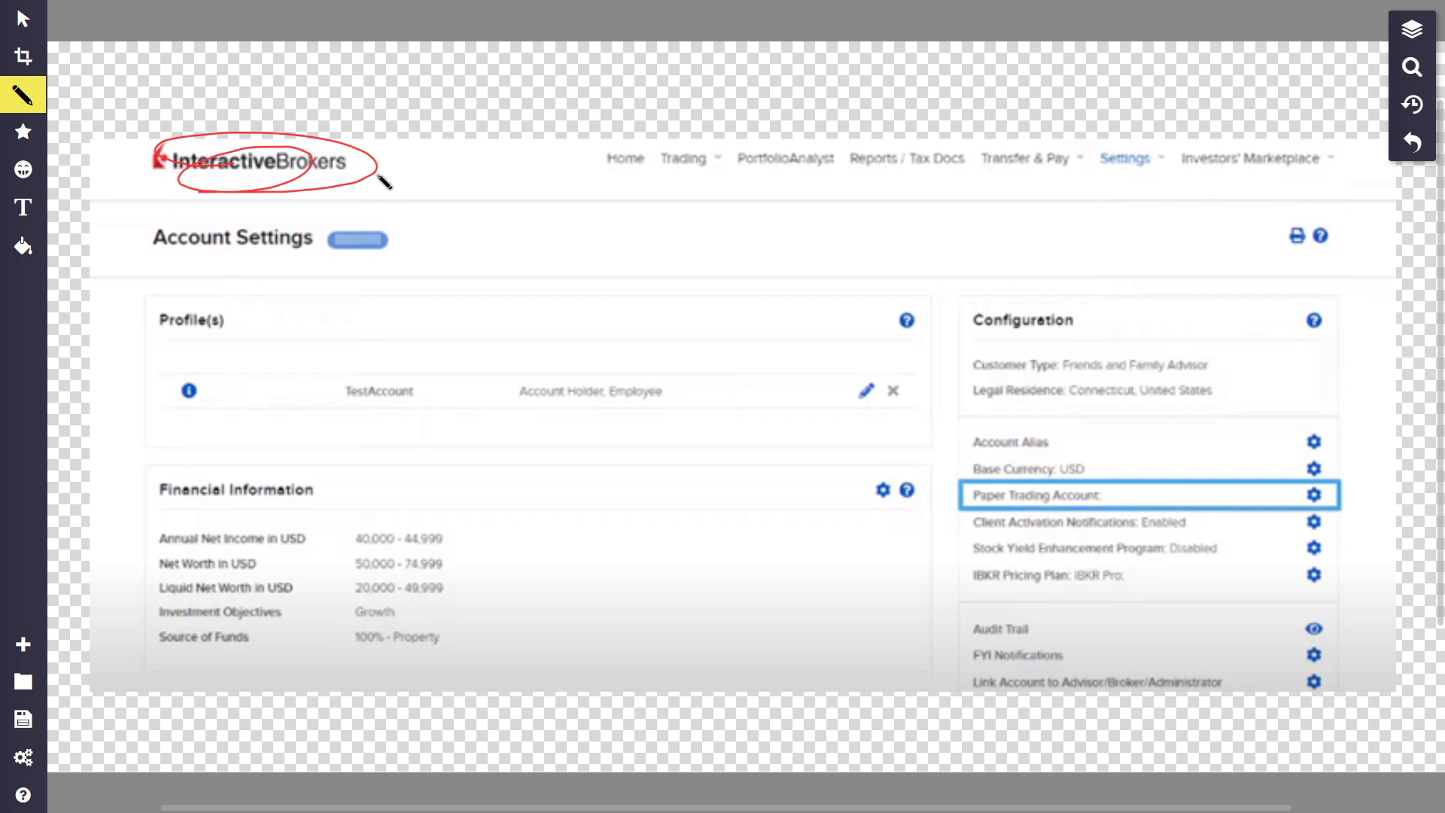
mouse_move(380, 201)
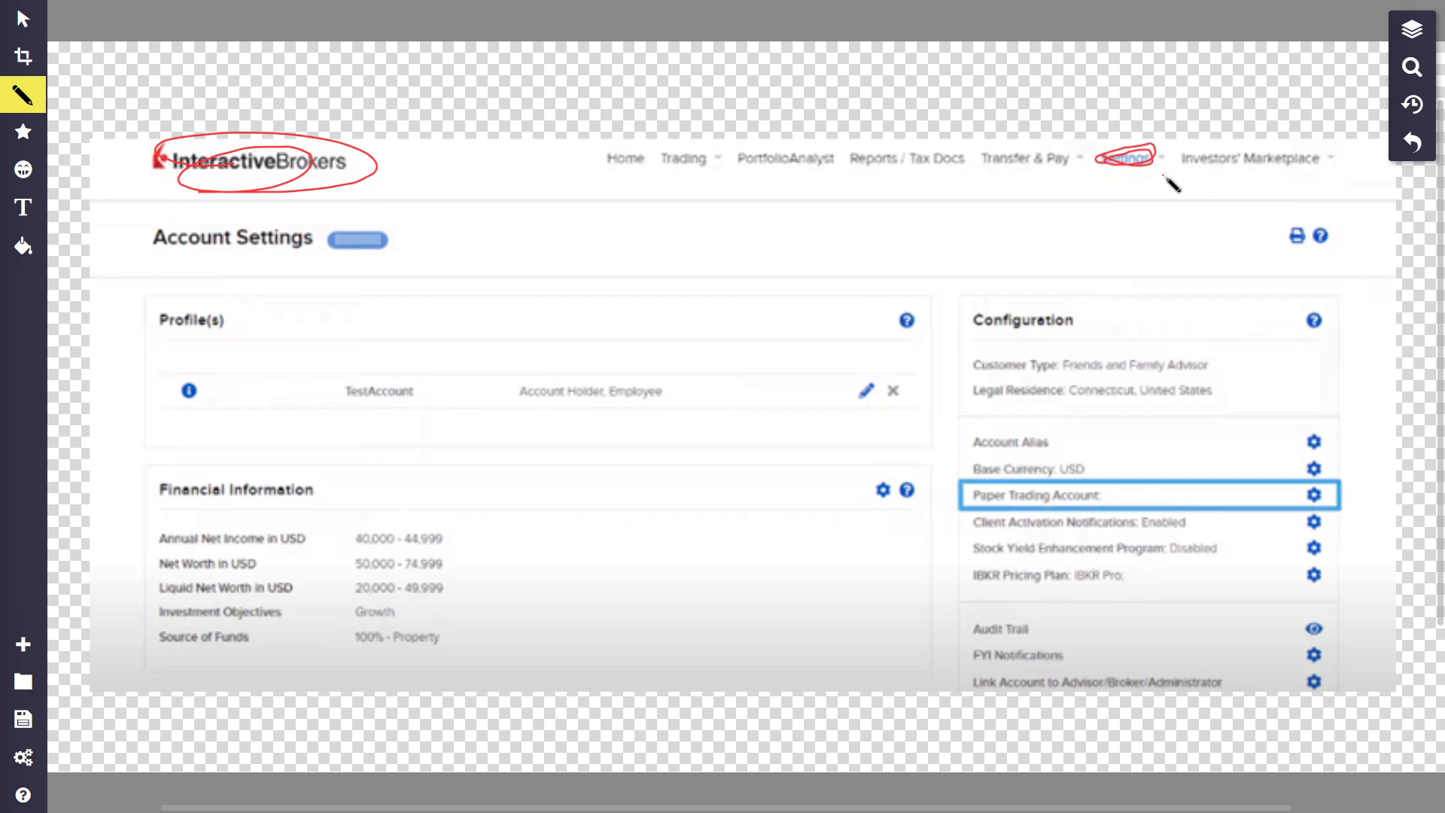
Draw a red freehand arrow from the circled Settings menu item to the Account Settings badge.
drag(1138, 179, 1150, 208)
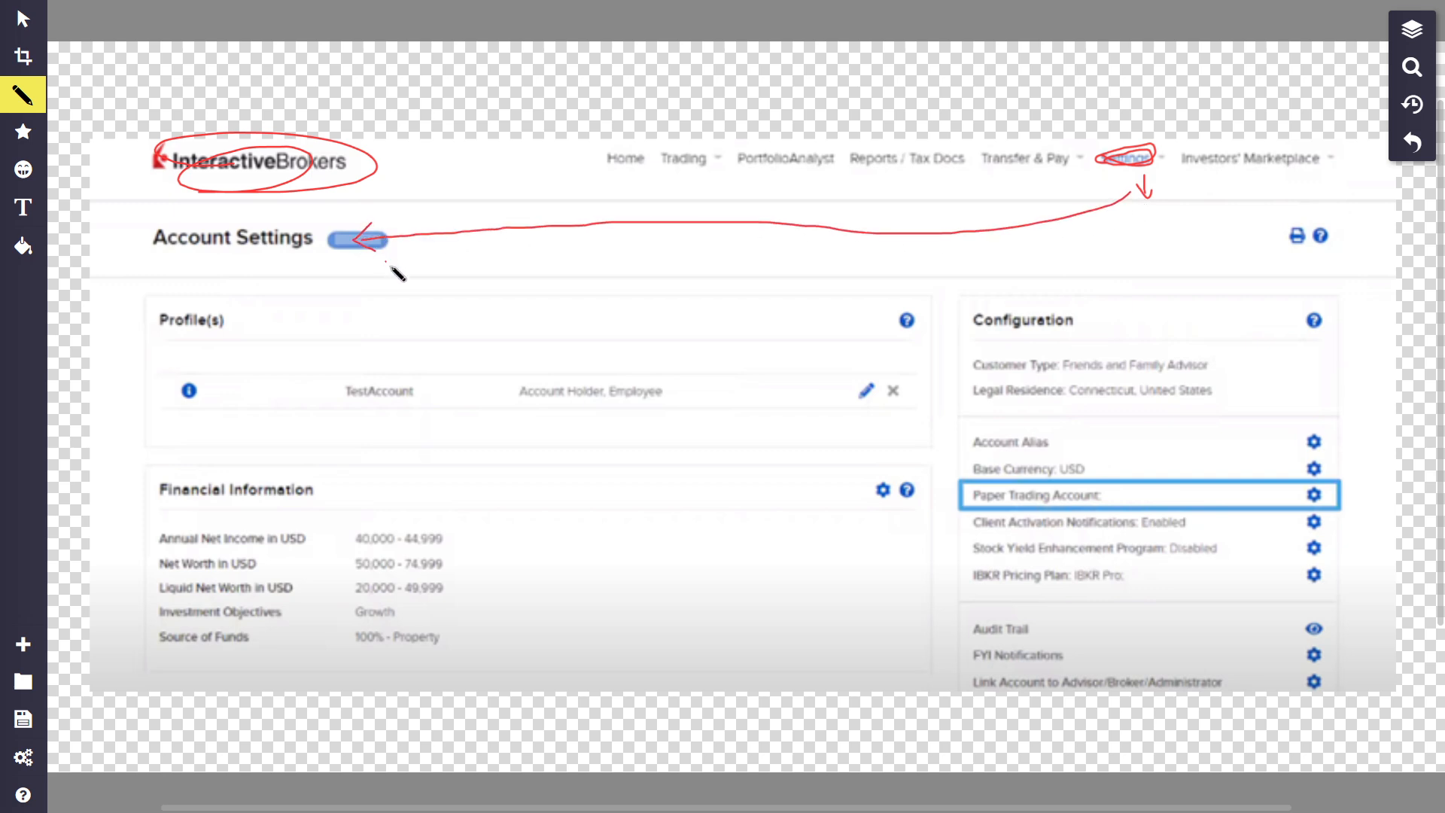
mouse_move(313, 258)
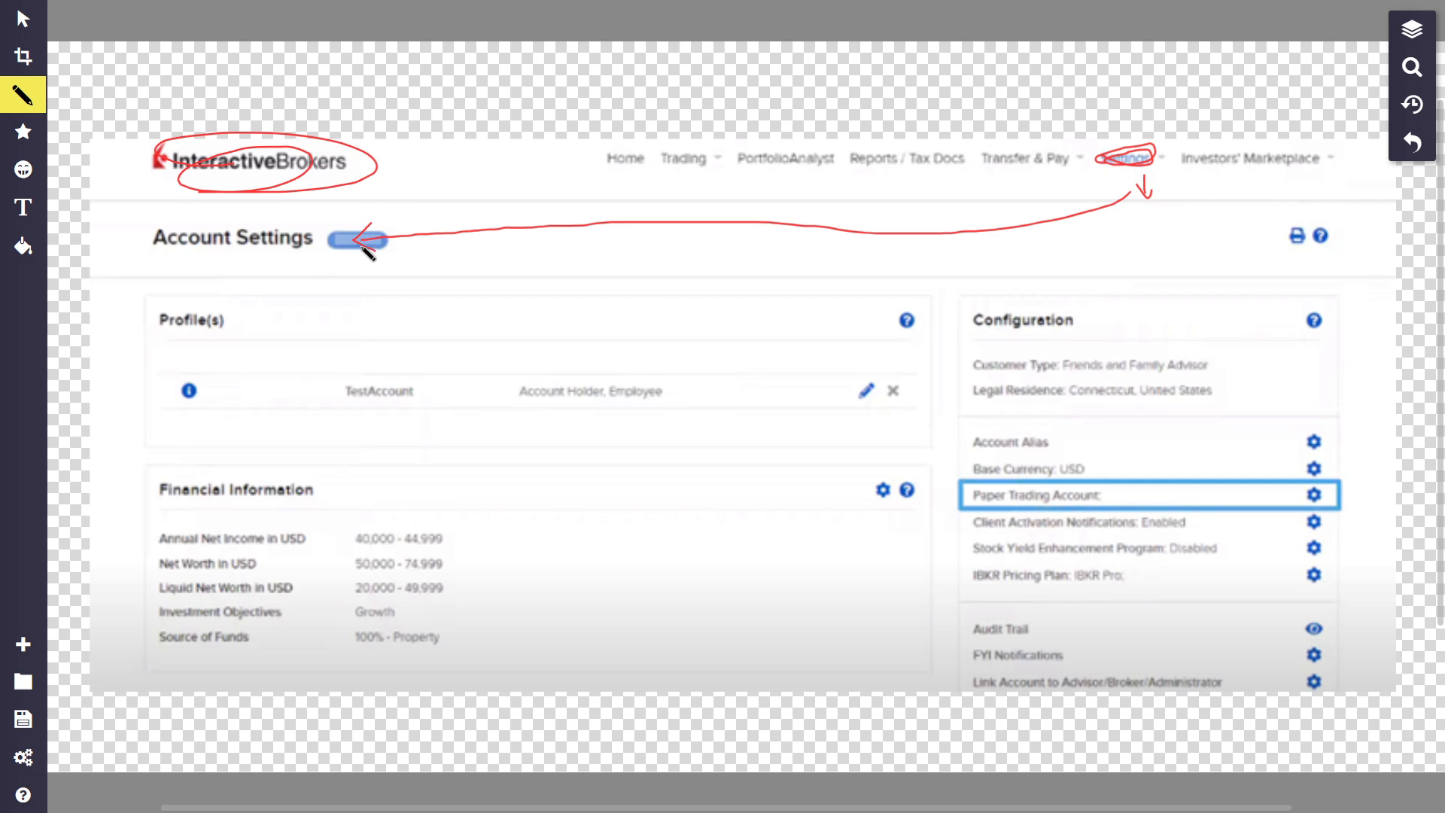
mouse_move(964, 427)
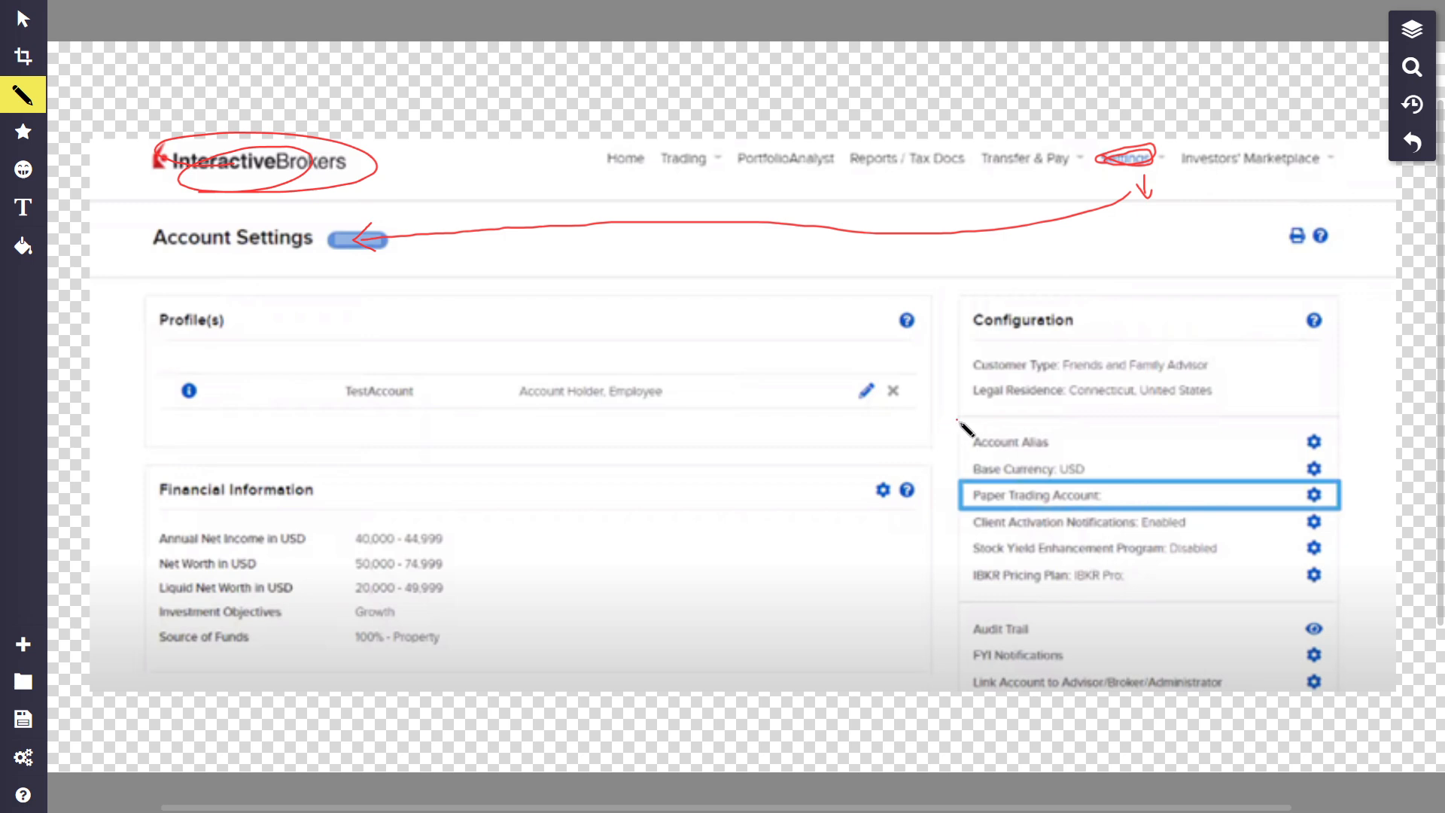
mouse_move(1101, 507)
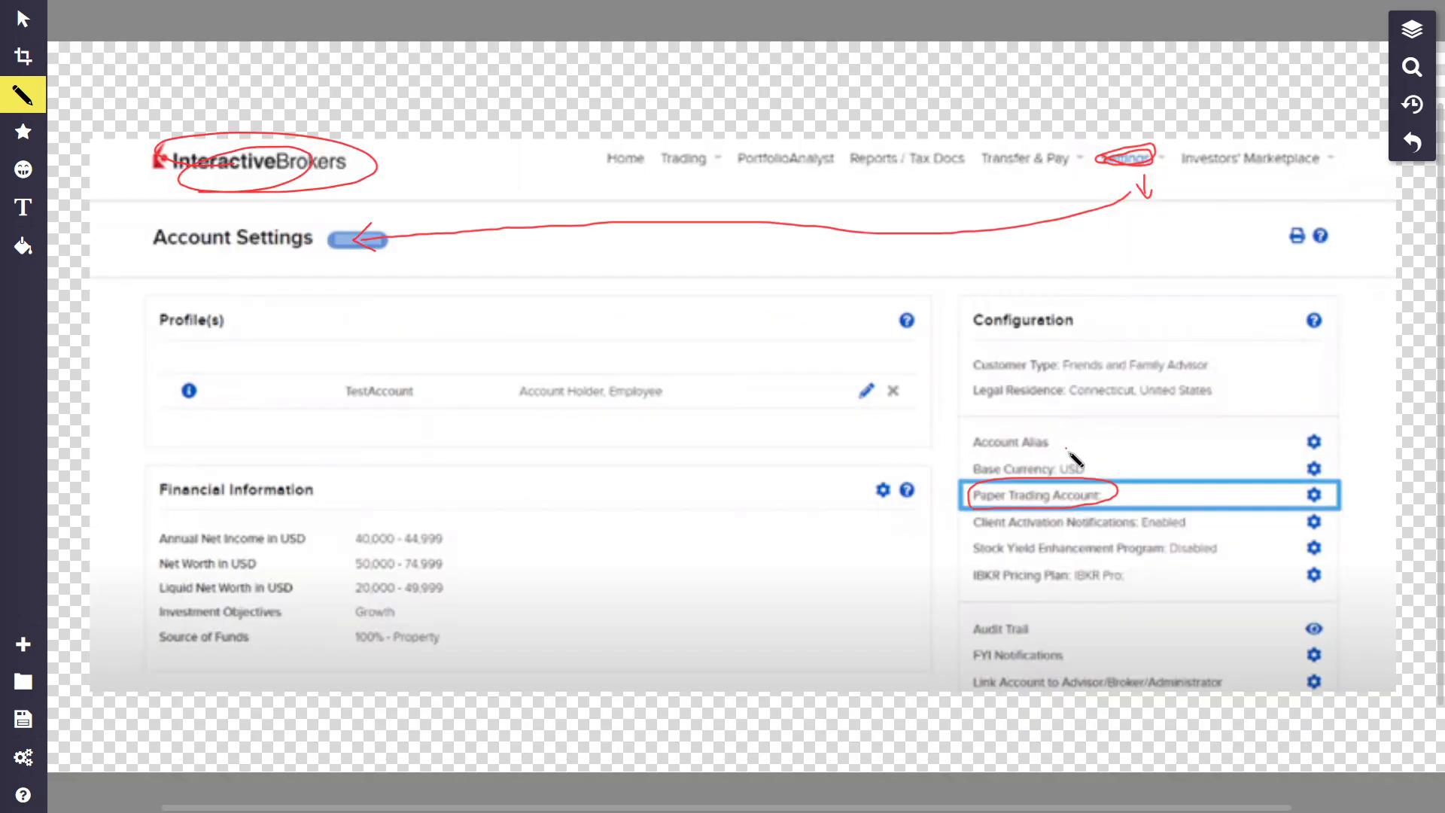
mouse_move(1060, 440)
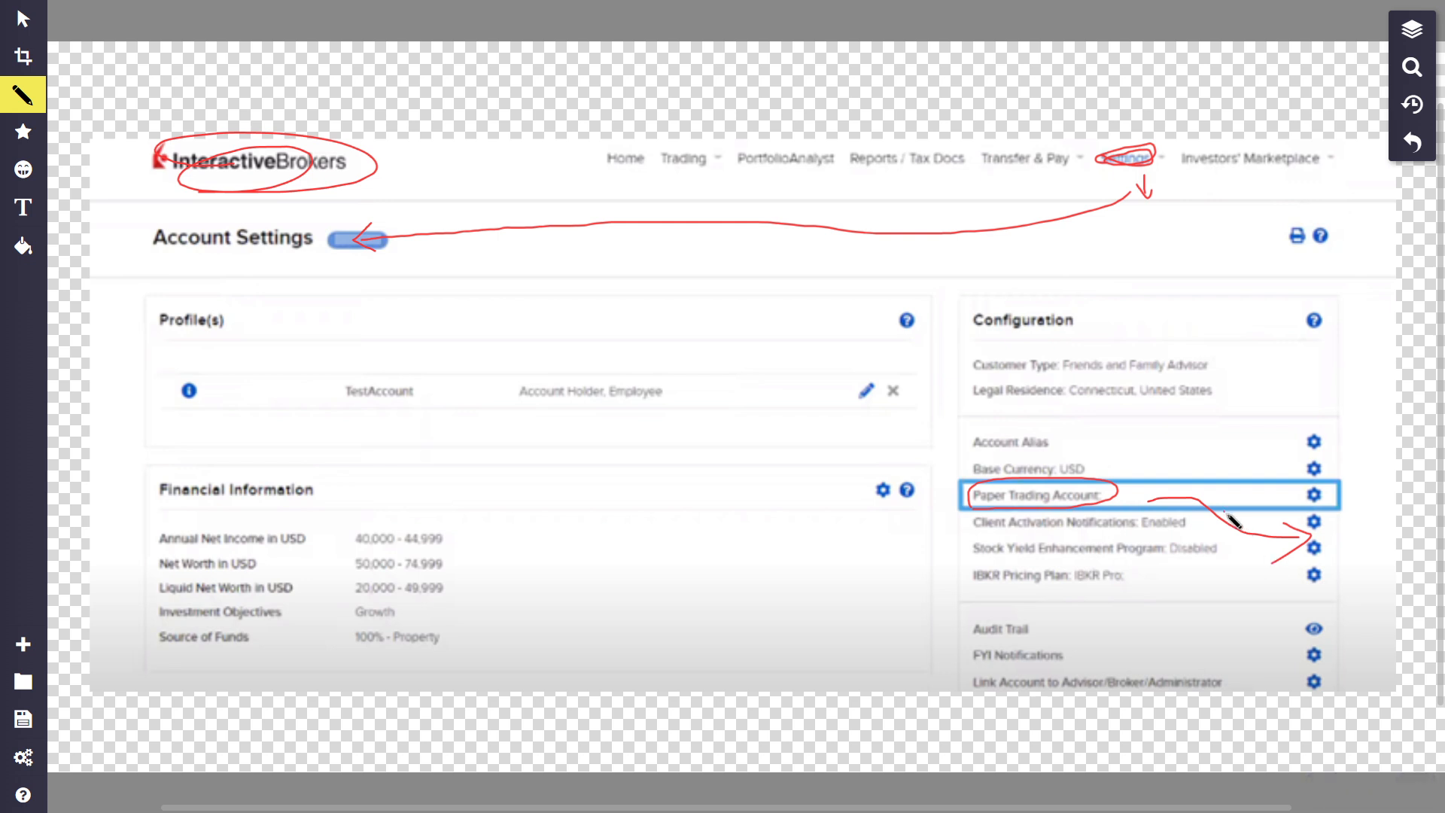
mouse_move(1198, 440)
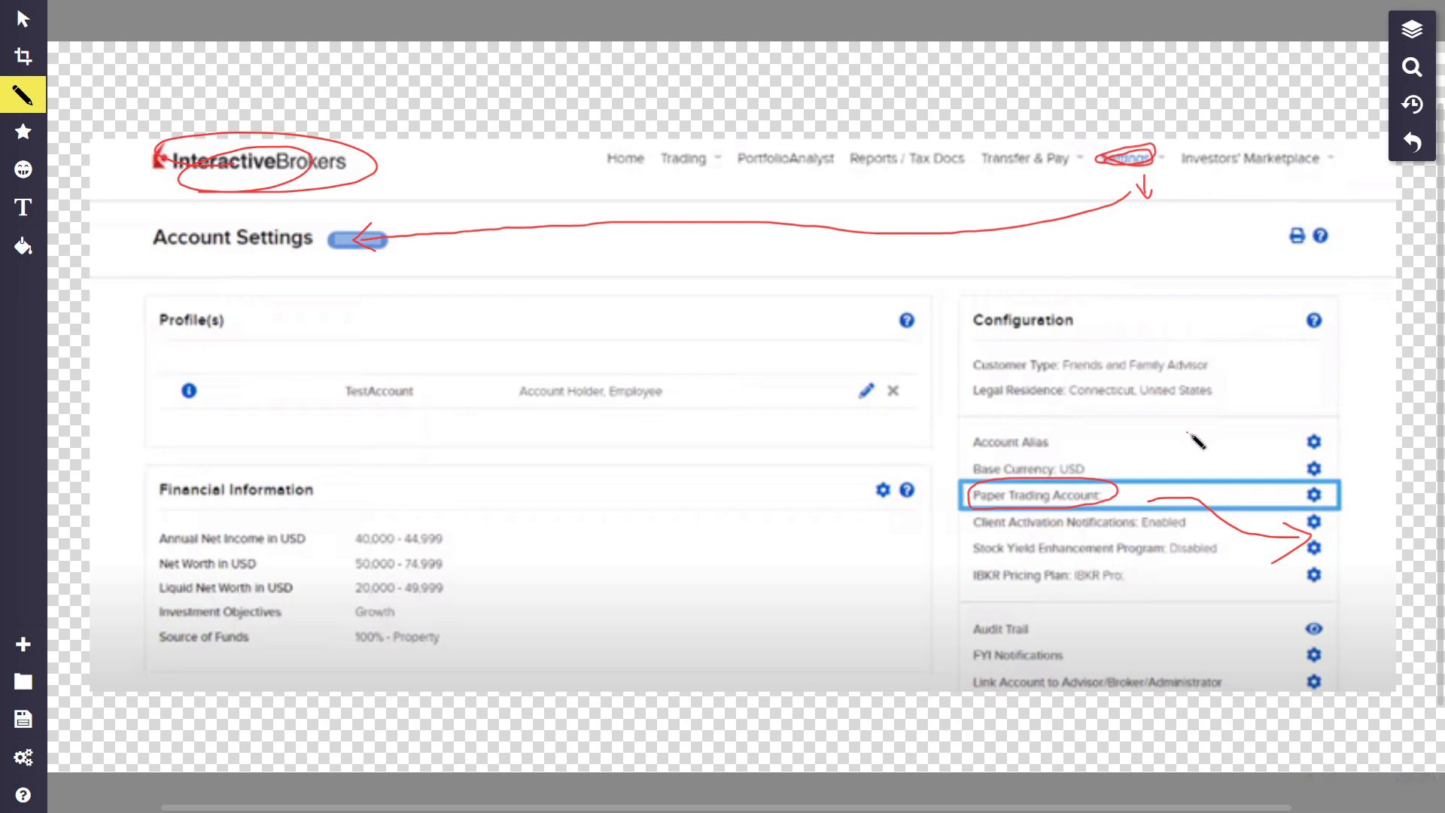
mouse_move(1134, 514)
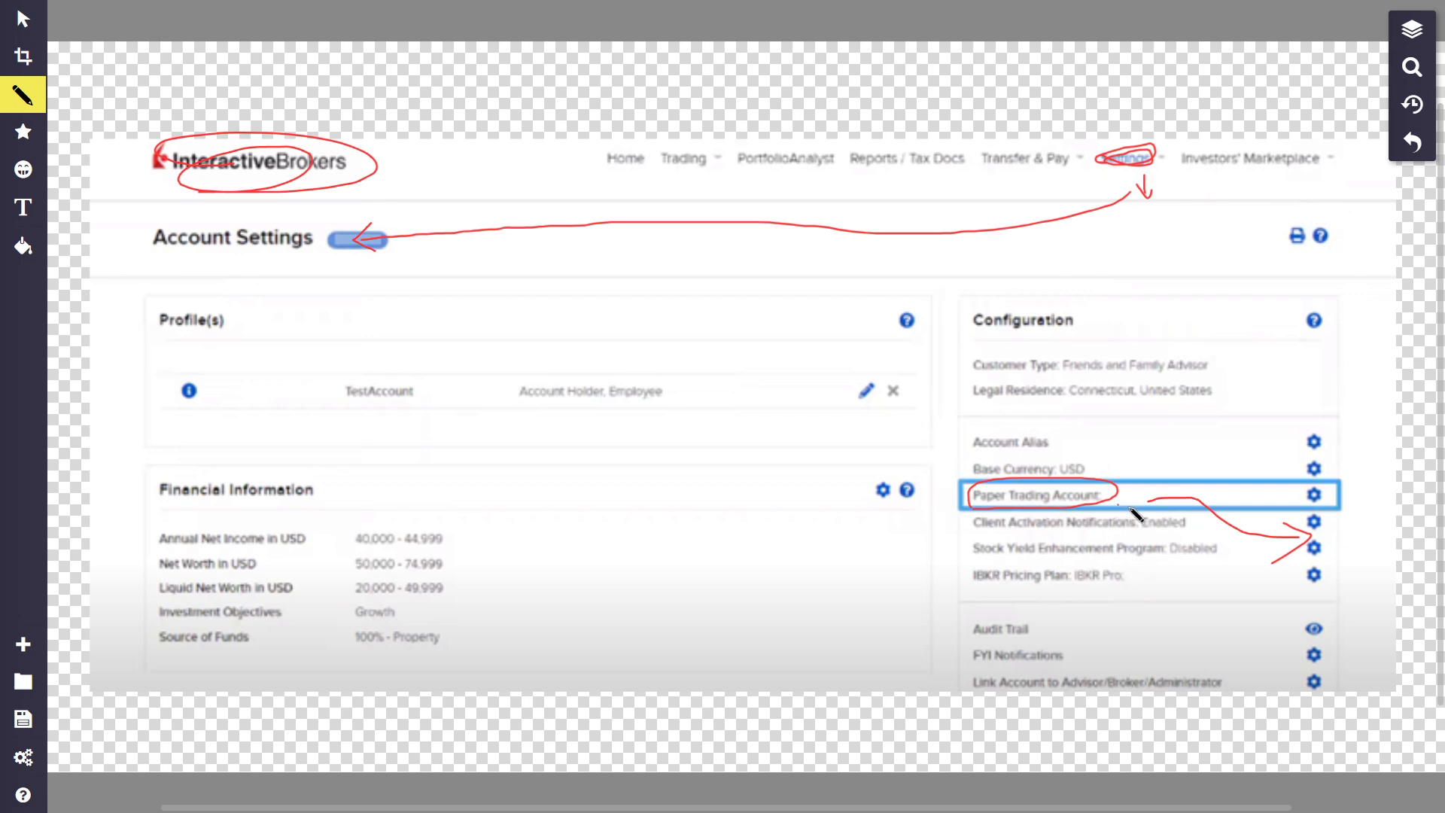